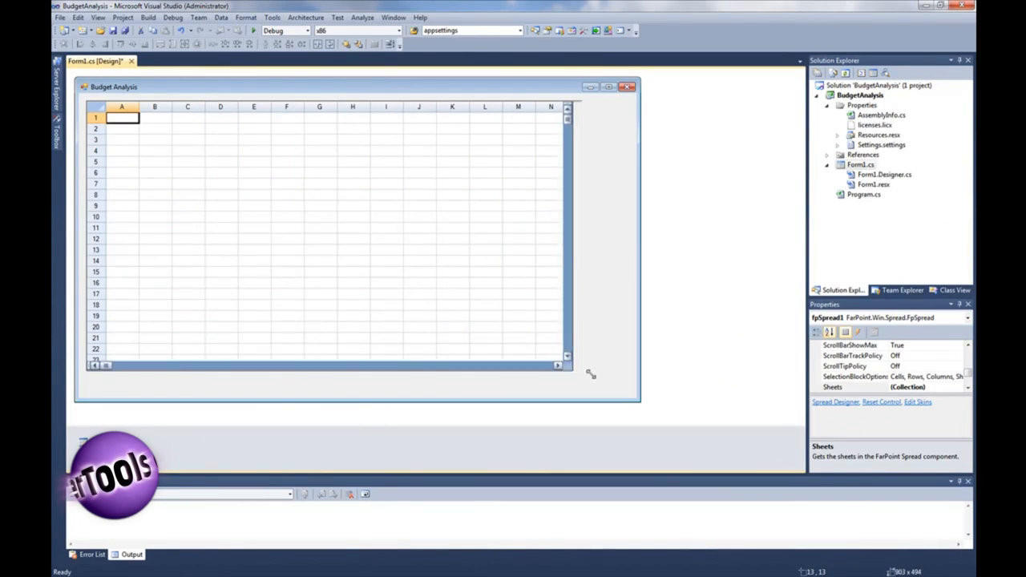
- Place a Button from the Toolbox below the spreadsheet grid, captioned Open Excel Document
{"action": "left_click", "coordinate": [56, 132]}
{"action": "type", "text": "pen Excel Document"}
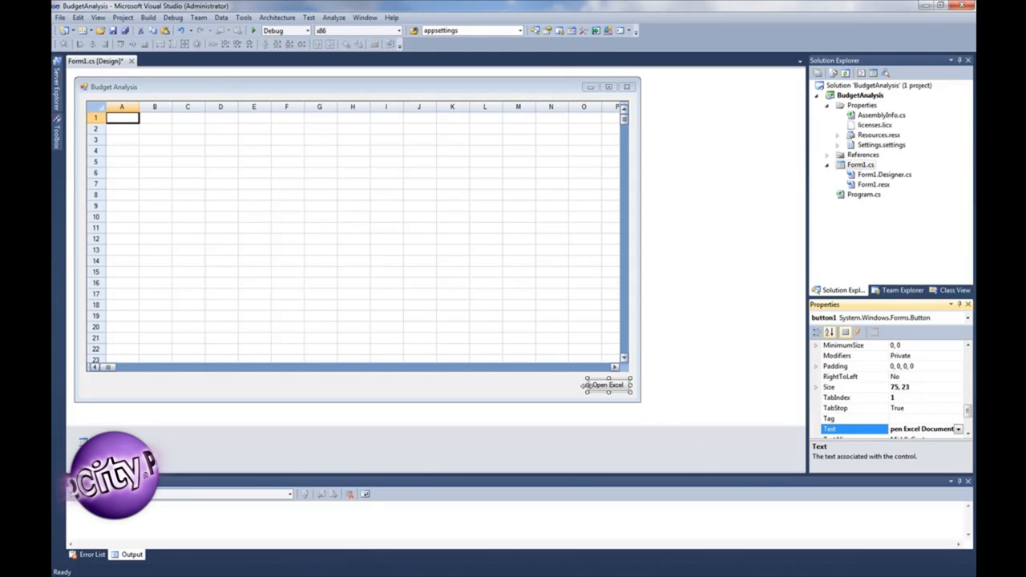
- Write the click handler: OpenFileDialog with an Excel .xls/.xlsx filter, and fpSpread1.OpenExcel on DialogResult.OK
{"action": "double_click", "coordinate": [606, 385]}
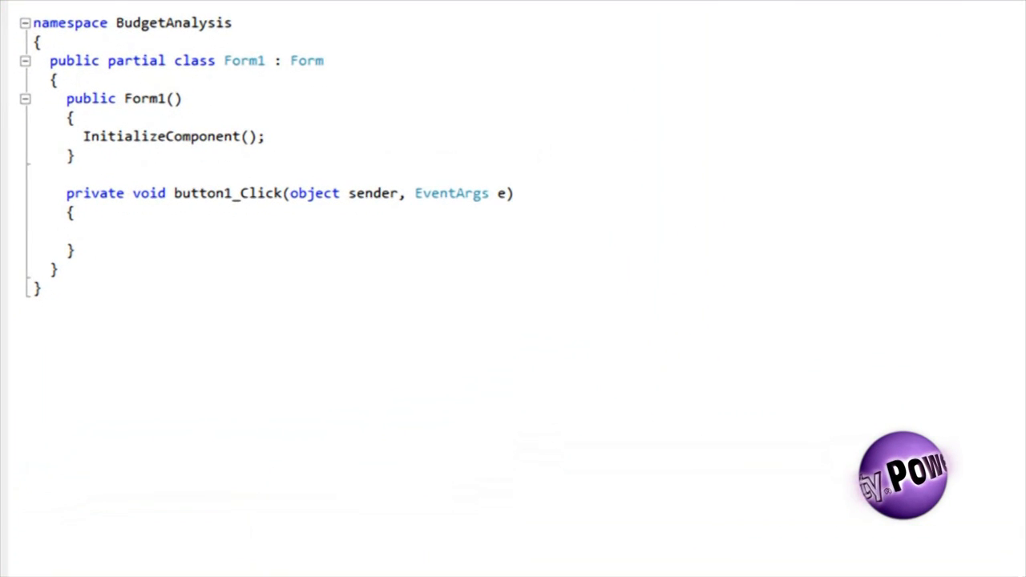
{"action": "type", "text": "OpenFileDialog ofd = new OpenFileDialog();"}
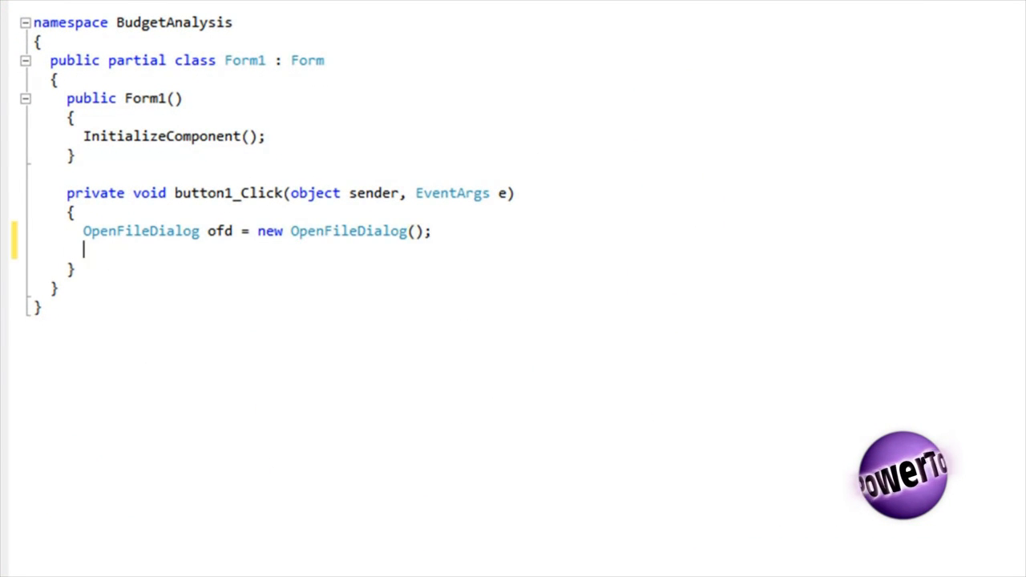
{"action": "type", "text": "ofd.Filter = \"Excel Documents (*.xls, *.xlsx)|*.xls;*.xlsx|All files (*.*)|*.*\";"}
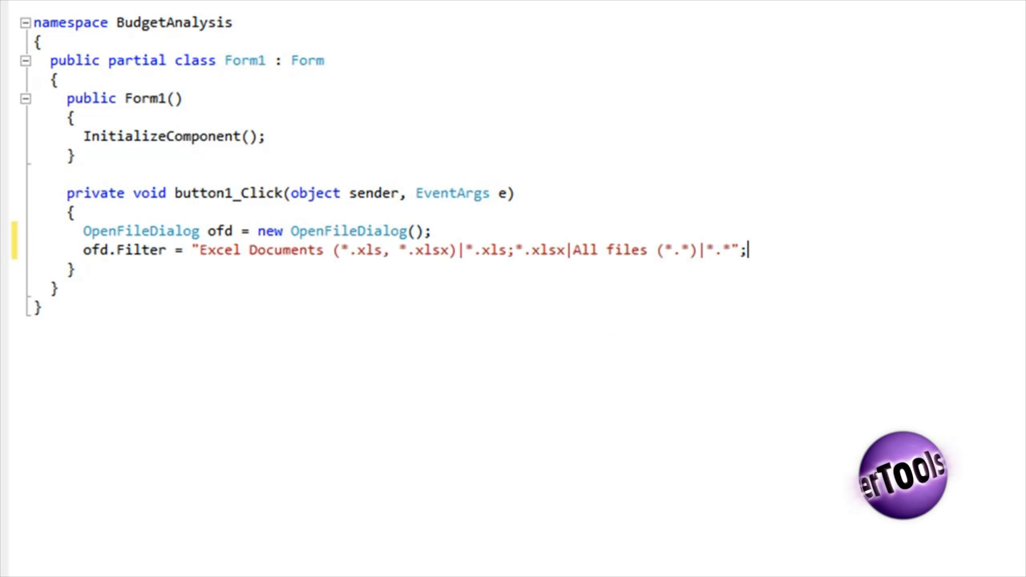
{"action": "type", "text": "ofd.FilterIndex = 1;"}
{"action": "type", "text": "if (dr "}
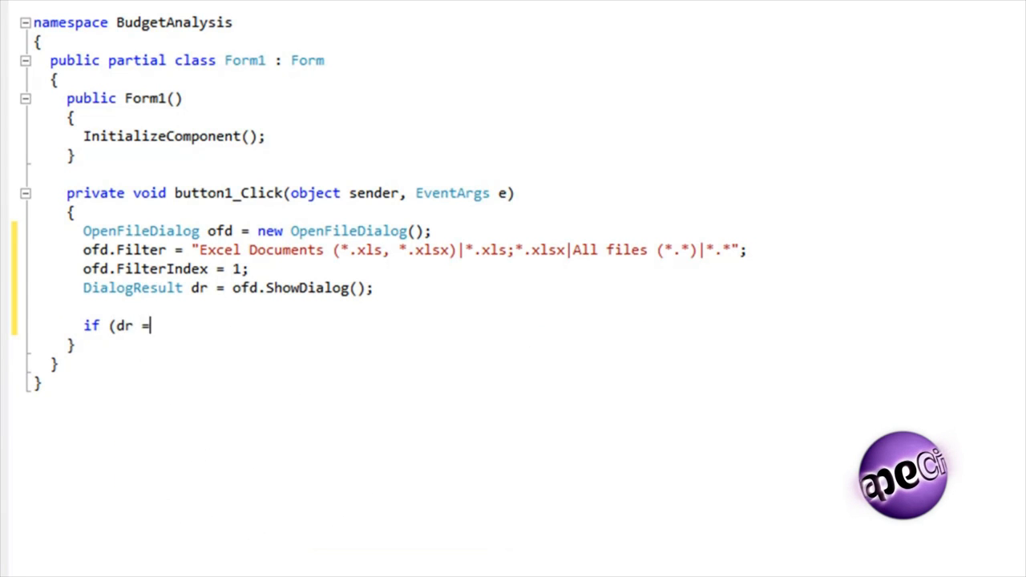
{"action": "type", "text": "= DialogResult.OK)"}
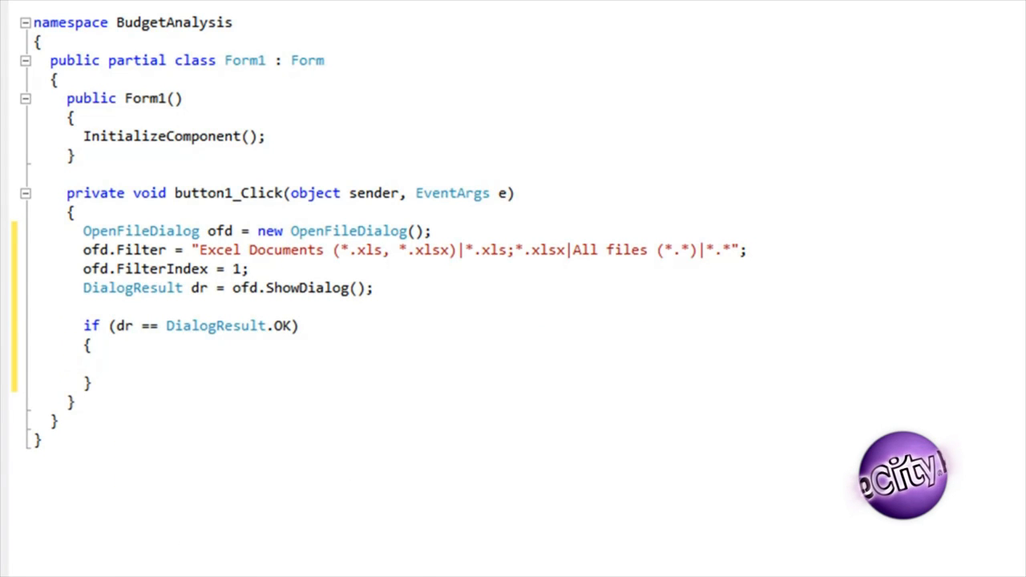
{"action": "type", "text": "fpSpread1.OpenExcel(ofd.FileName);"}
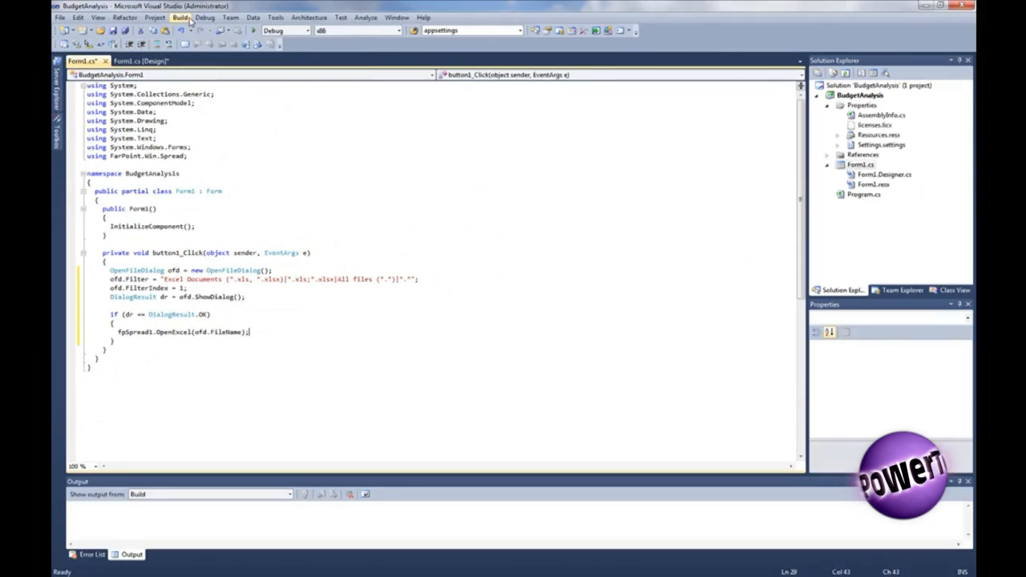
- Launch the app and load ExcelBudgetDocument.xlsx from C:\Samples into the spreadsheet
{"action": "left_click", "coordinate": [179, 16]}
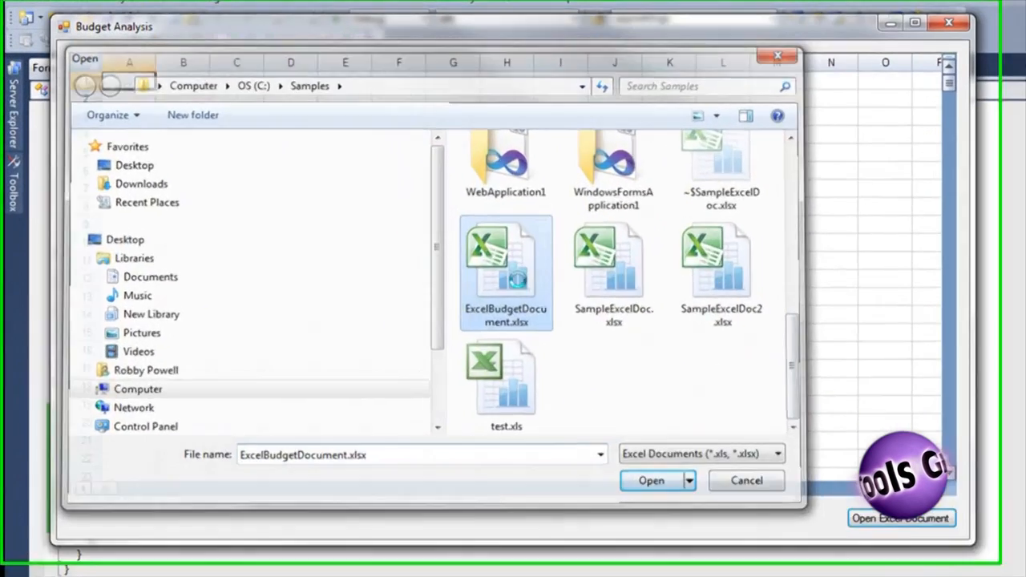
{"action": "left_click", "coordinate": [651, 481]}
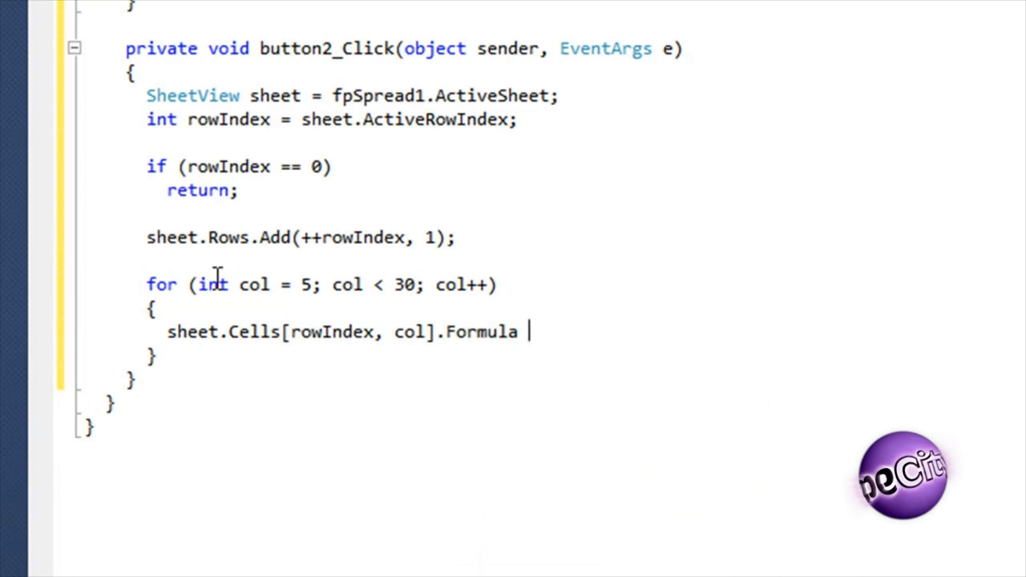
- Assign the formula R[-1]C - R[-1]C[-1] to each cell of the inserted row across the month columns
{"action": "type", "text": "= \"R[-1]C - R[-1]C[-1]\";"}
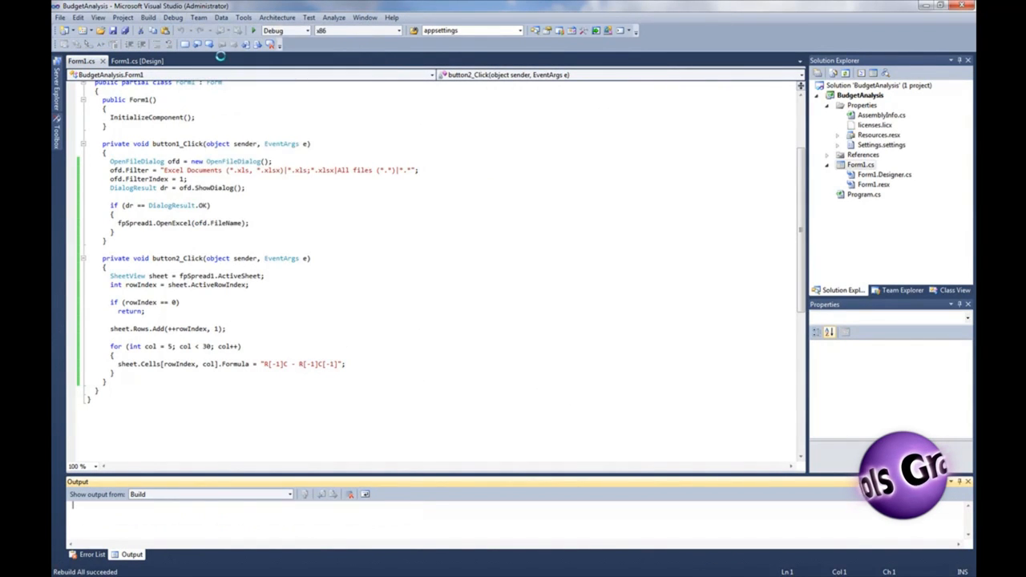
- Start debugging so a computed difference row appears beneath Service Sales
{"action": "left_click", "coordinate": [625, 362]}
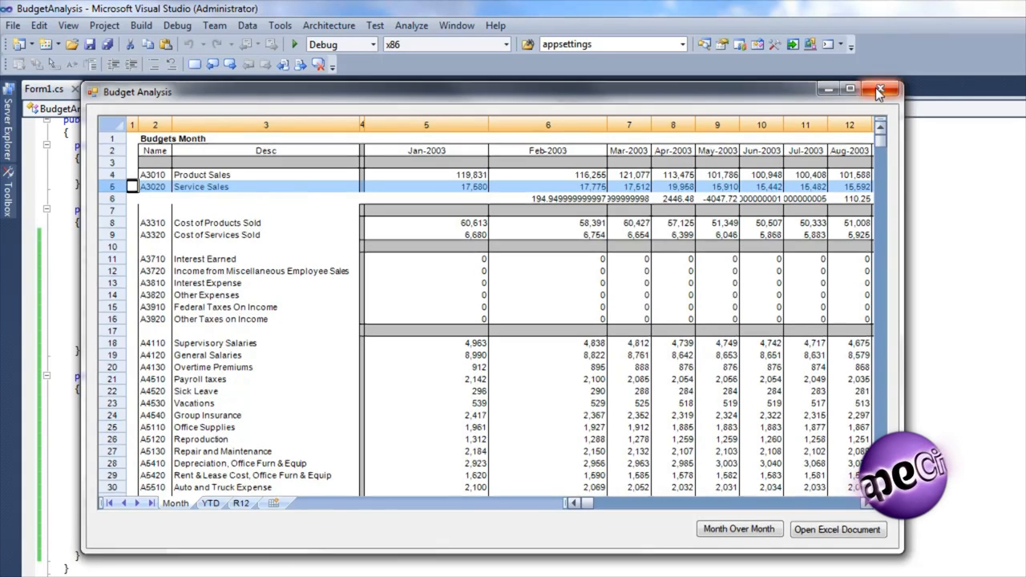
- Loop columns 0-29 copying the previous row's style via GetCompositeInfo and SetDirectInfo into the new row
{"action": "left_click", "coordinate": [880, 90]}
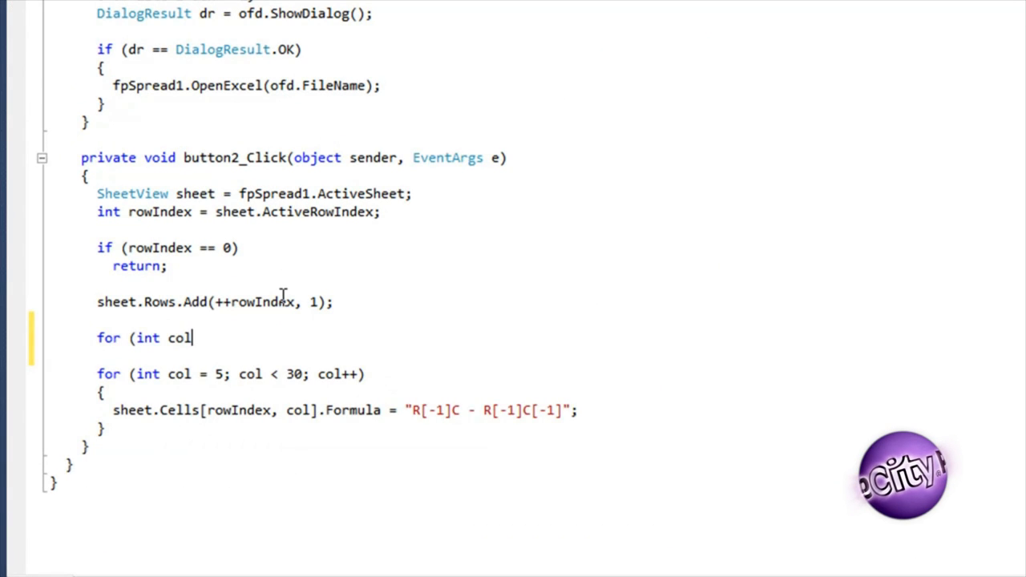
{"action": "type", "text": "= 0; col < 30; col++)"}
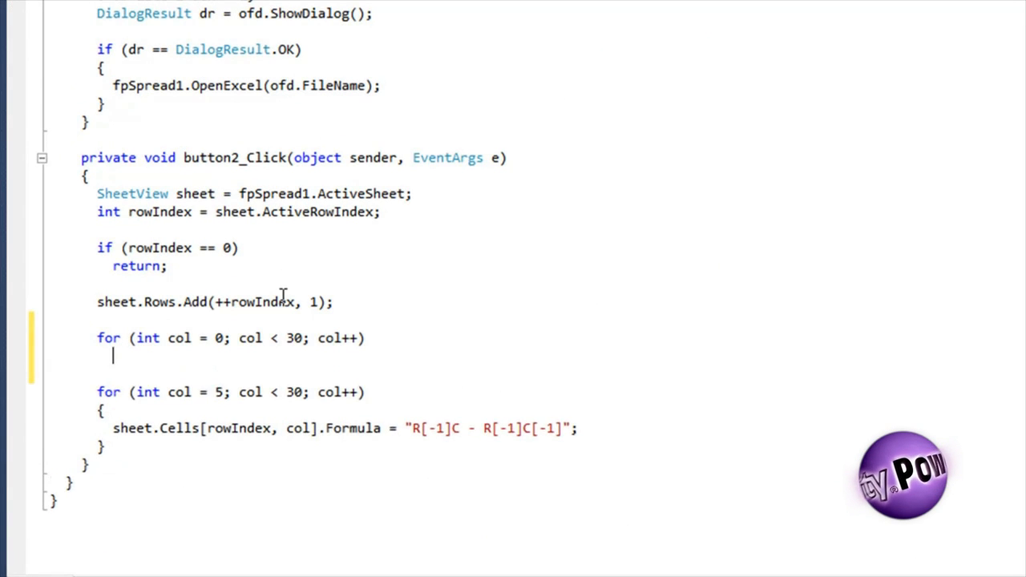
{"action": "type", "text": "StyleInfo style"}
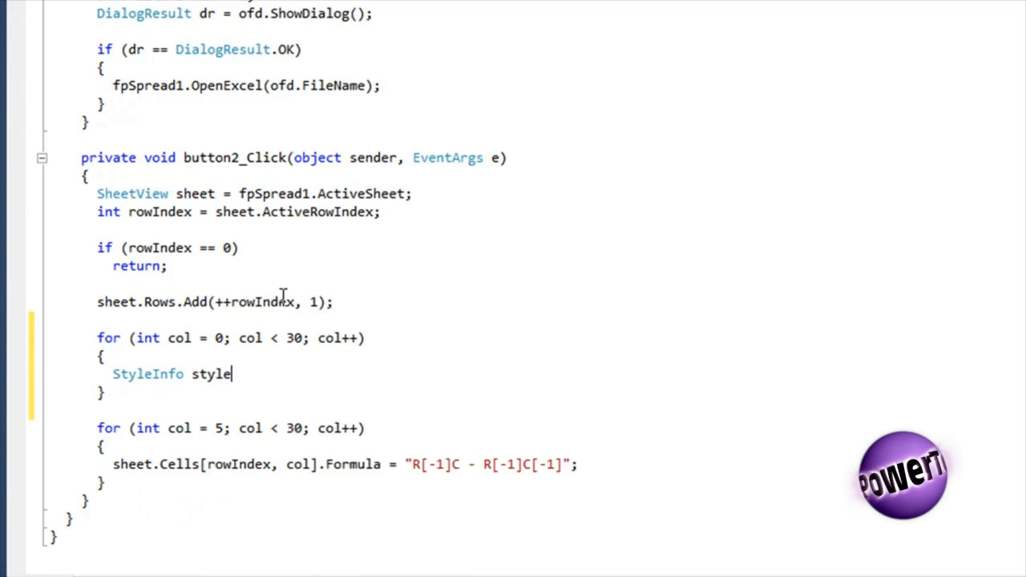
{"action": "type", "text": "= new StyleInfo();"}
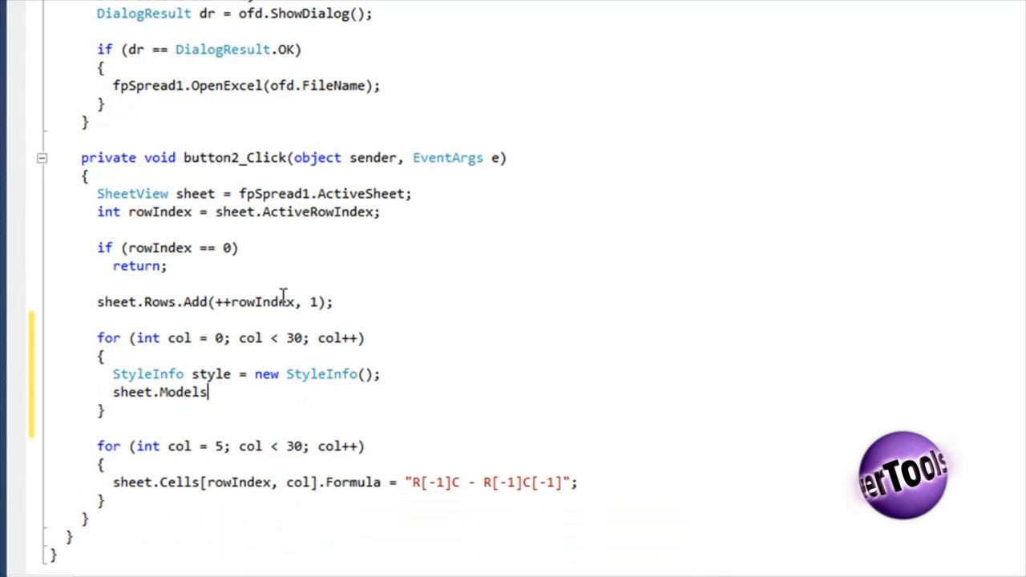
{"action": "type", "text": ".Style.GetCompositeInfo("}
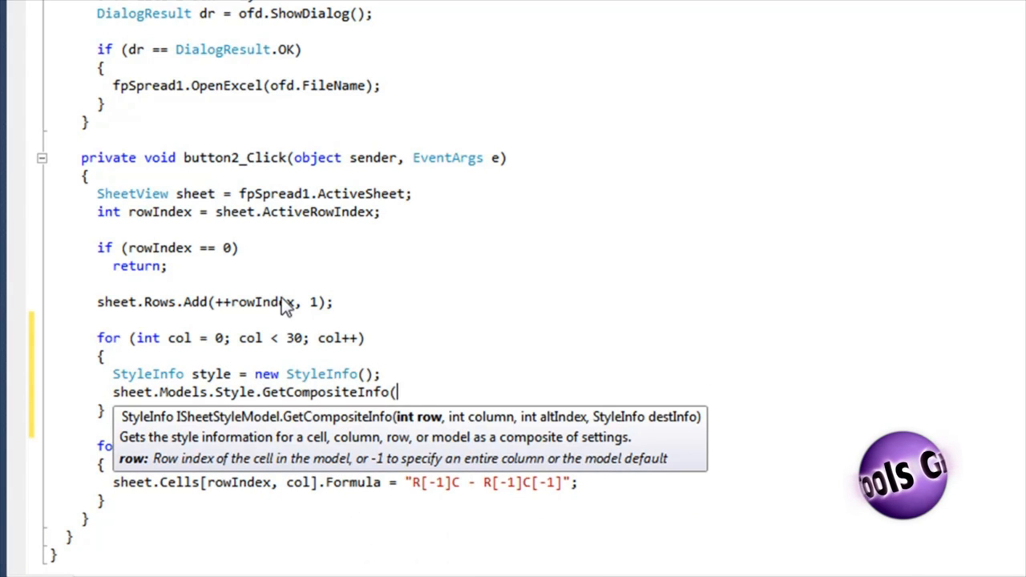
{"action": "type", "text": "rowIndex-1, col, rowIndex % 2, style);"}
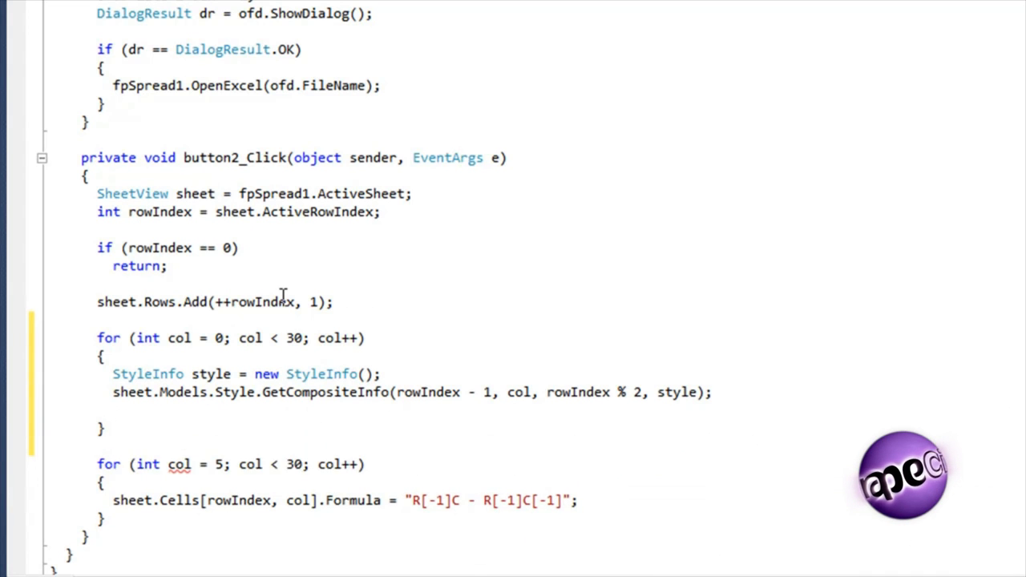
{"action": "type", "text": "sheet.Models.Style.SetDirectInfo("}
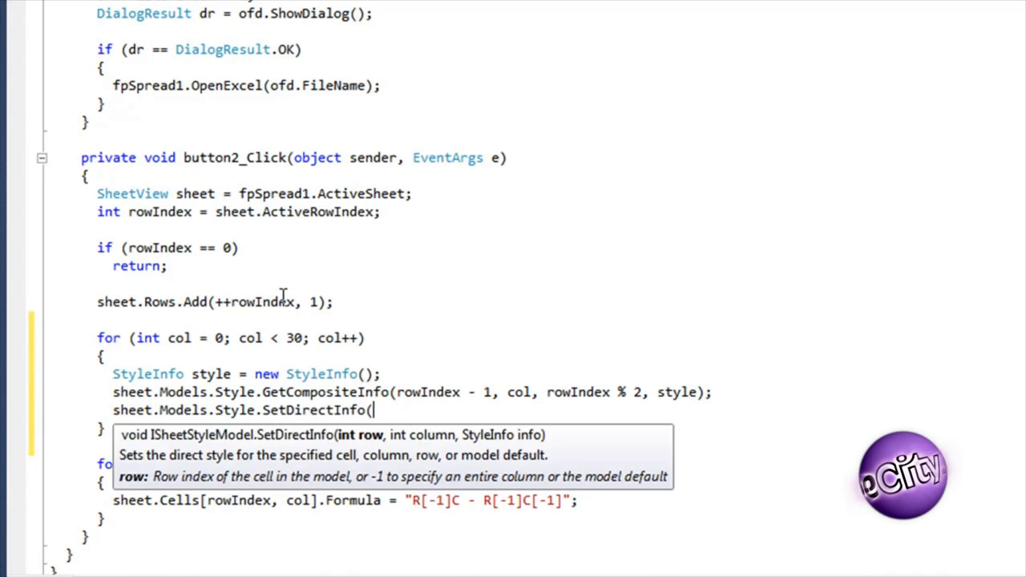
{"action": "type", "text": "rowIndex, col, style)"}
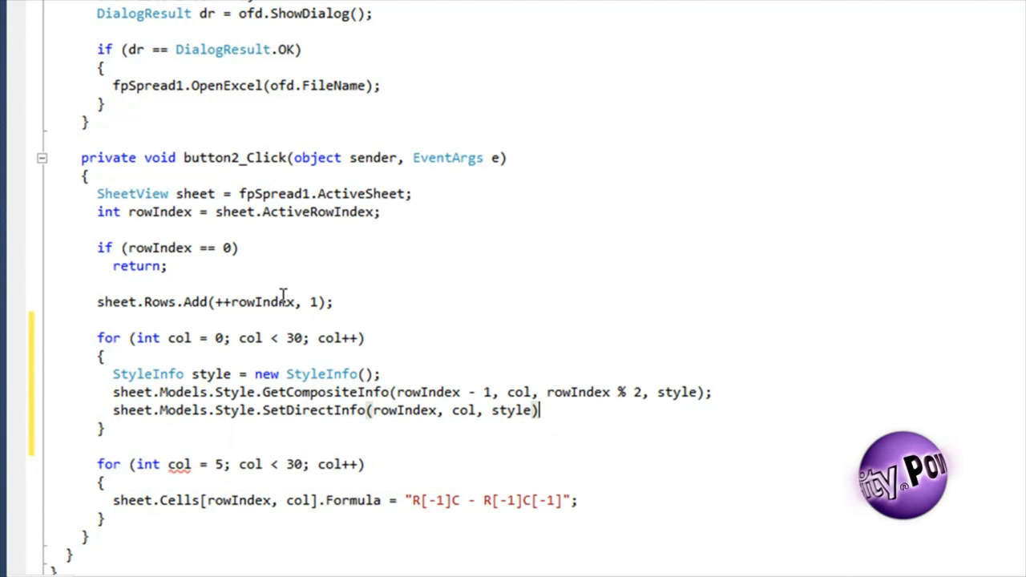
- Label cell [rowIndex, 2] 'Month Over Previous Month' in new Font("Arial", 8.0f, FontStyle.Bold)
{"action": "type", "text": "sheet.Cells"}
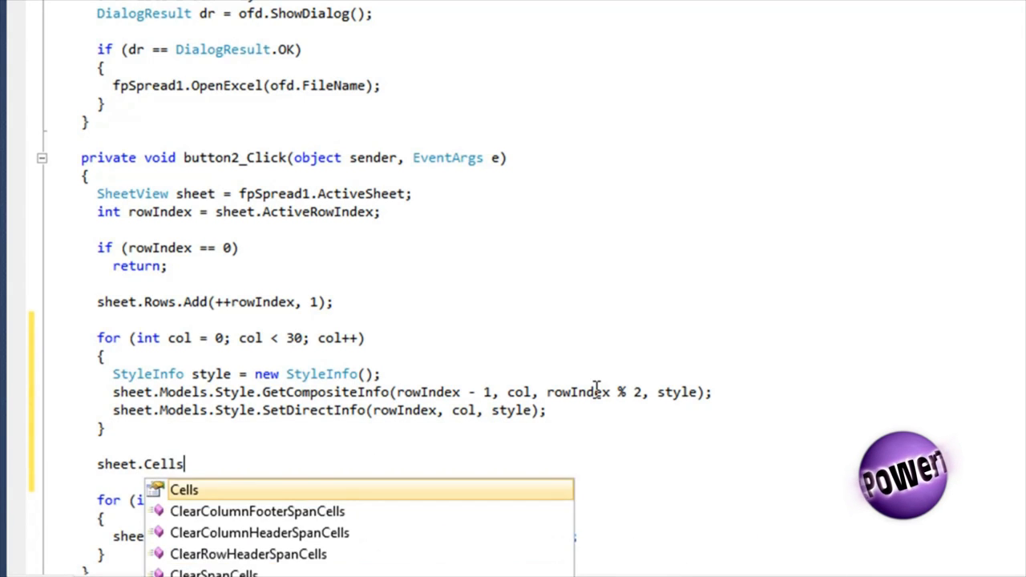
{"action": "type", "text": "[rowIndex, 2].T"}
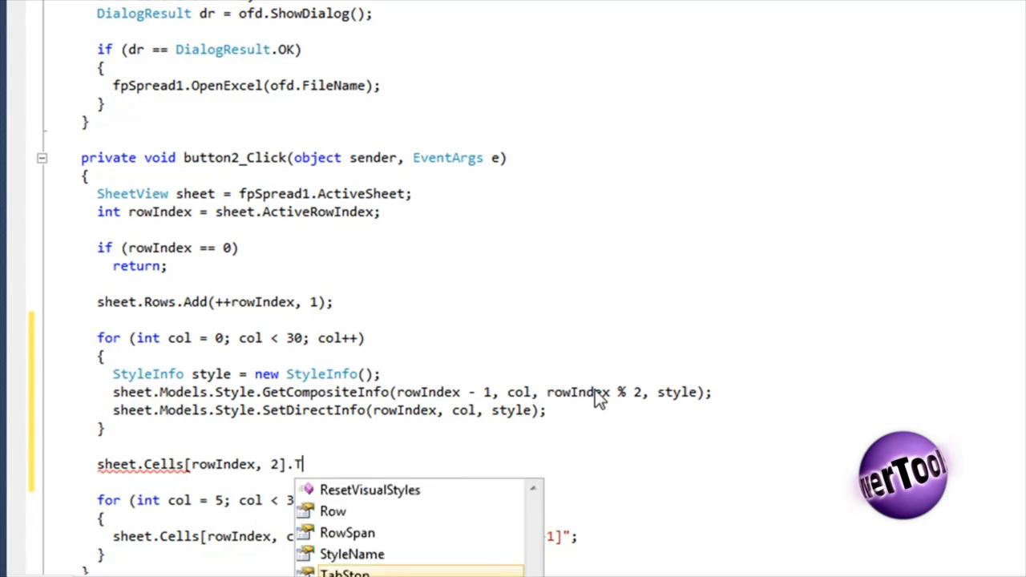
{"action": "type", "text": "ext = \"Month Over Previous Month\";"}
{"action": "type", "text": "sheet."}
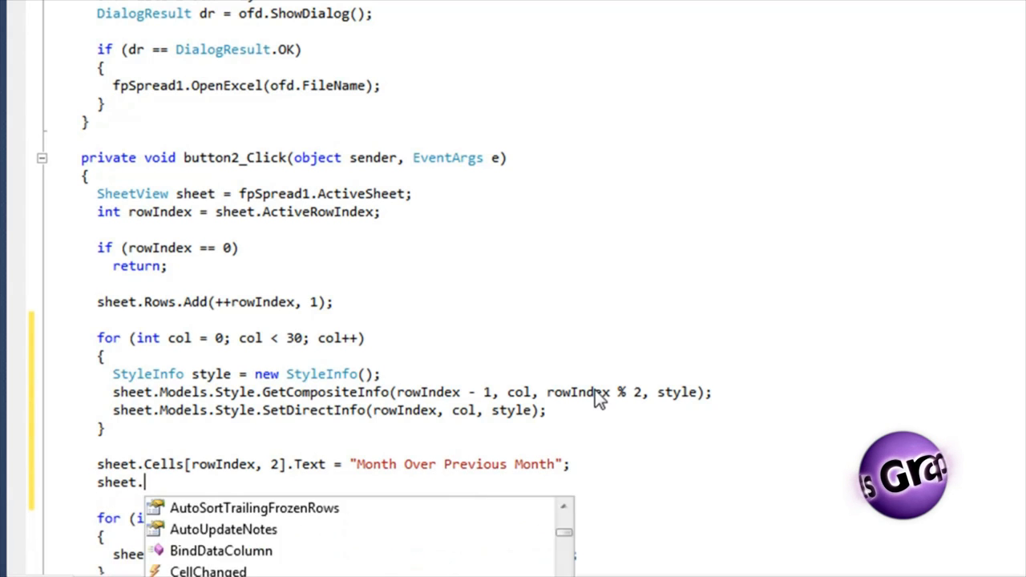
{"action": "type", "text": "Cells[rowIndex, 2]."}
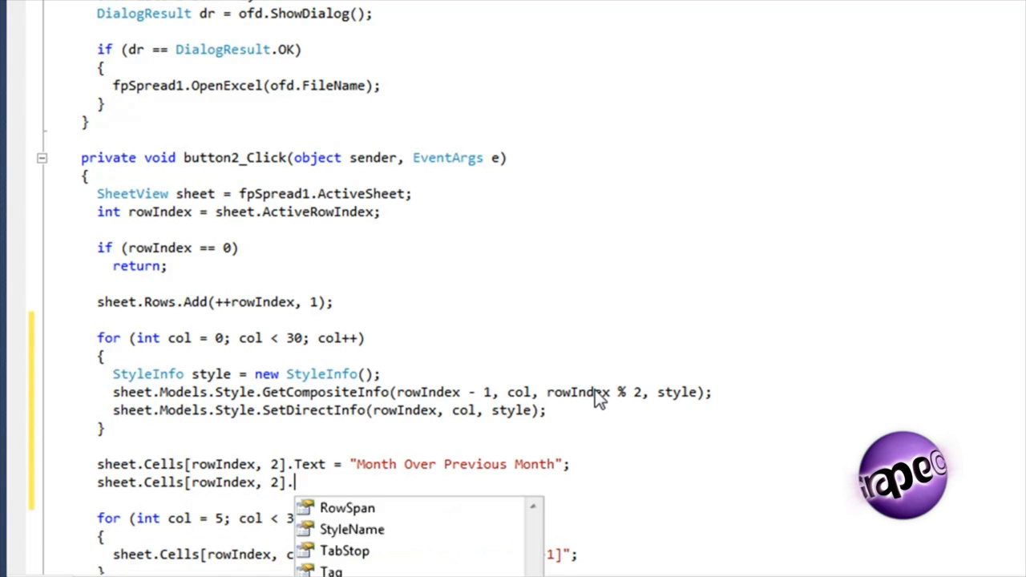
{"action": "type", "text": "Font = new Font(\"Arial"}
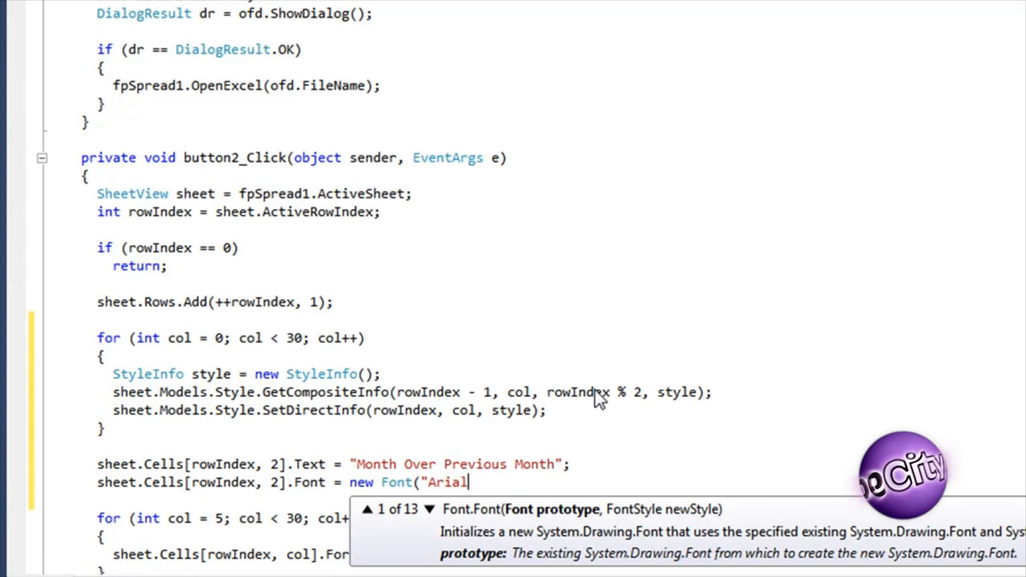
{"action": "type", "text": "\", 8.0f, Fonts"}
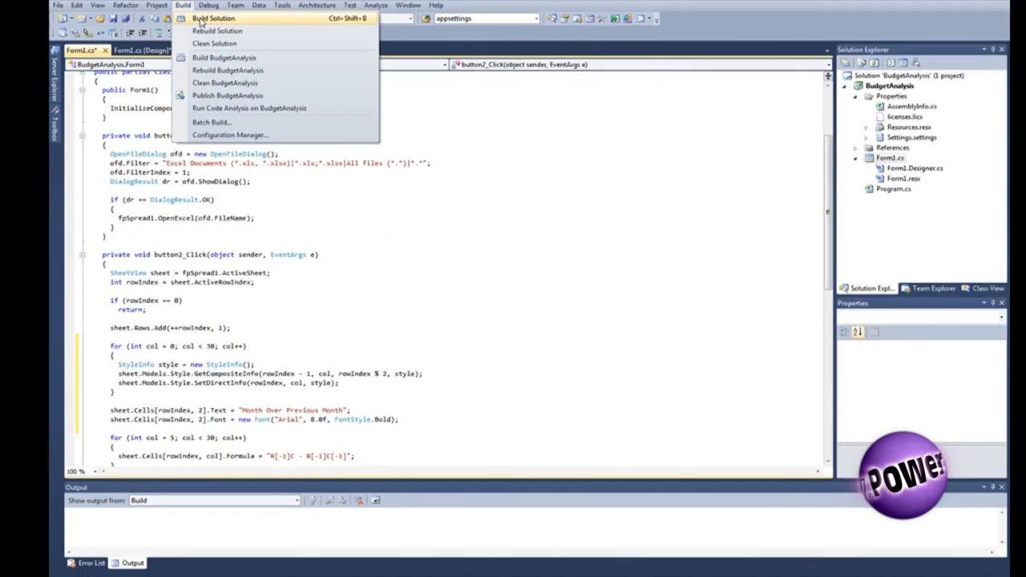
- Build and run, then add a Month Over Month row under the selected Service Sales row
{"action": "left_click", "coordinate": [213, 18]}
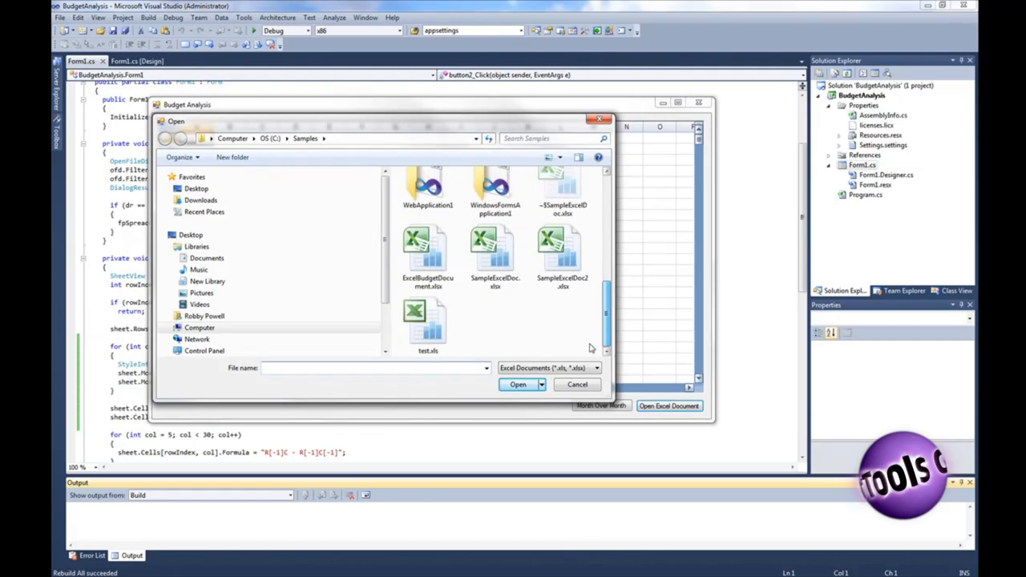
{"action": "left_click", "coordinate": [516, 384]}
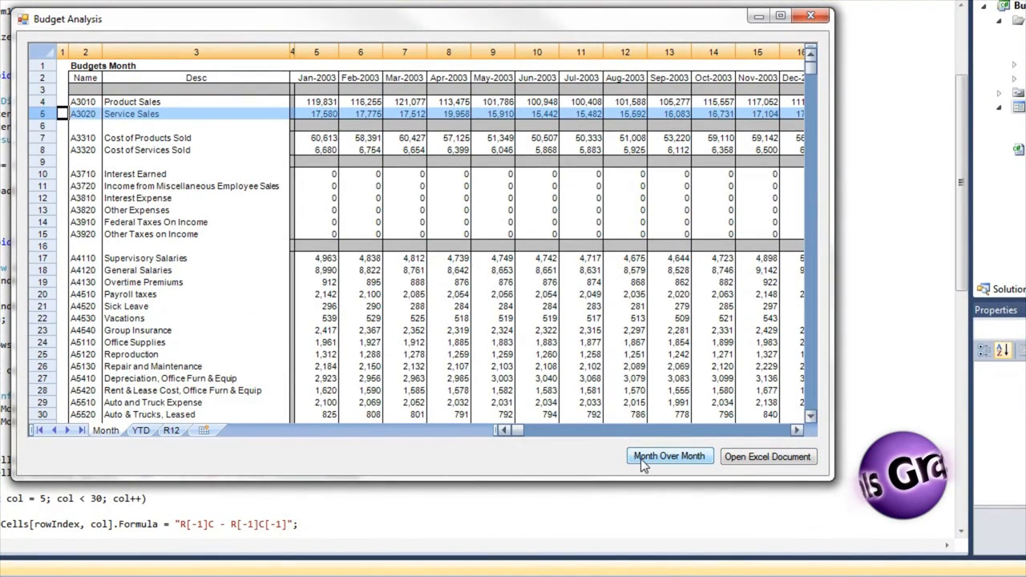
{"action": "left_click", "coordinate": [669, 455]}
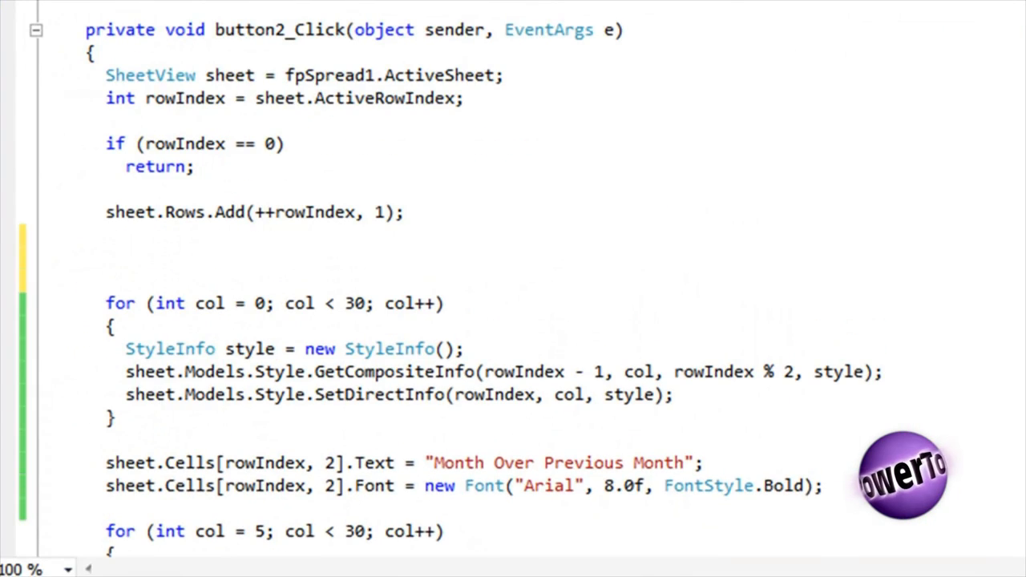
- Declare okayStyle with BackColor LimeGreen and a conditional format GreaterThanOrEqualTo "0" on the new row, then rebuild
{"action": "type", "text": "NamedStyle okayStyle = new NamedStyle();"}
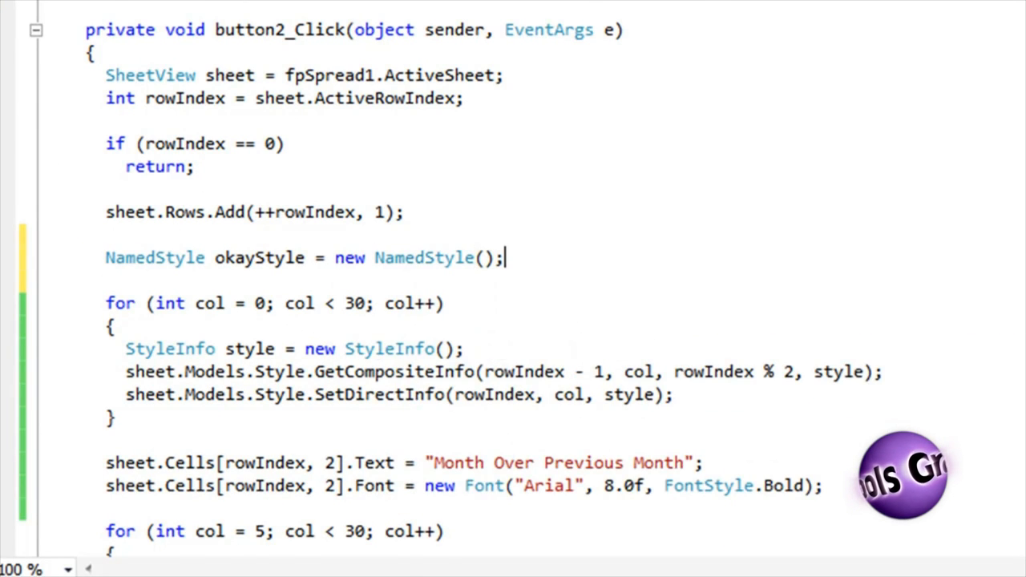
{"action": "type", "text": "okayStyle.BackColor"}
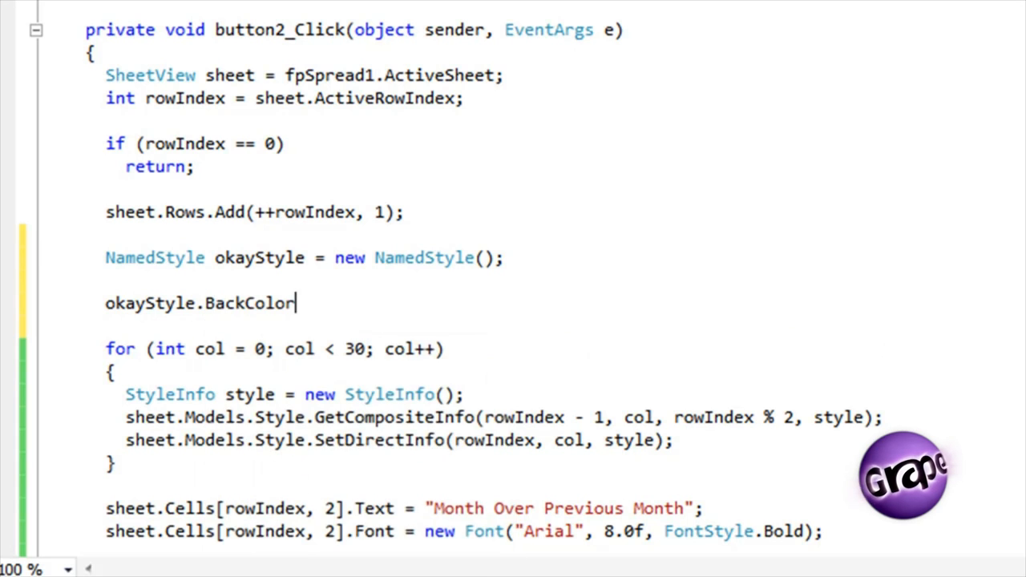
{"action": "type", "text": "= Color.LimeGreen;"}
{"action": "type", "text": "sheet"}
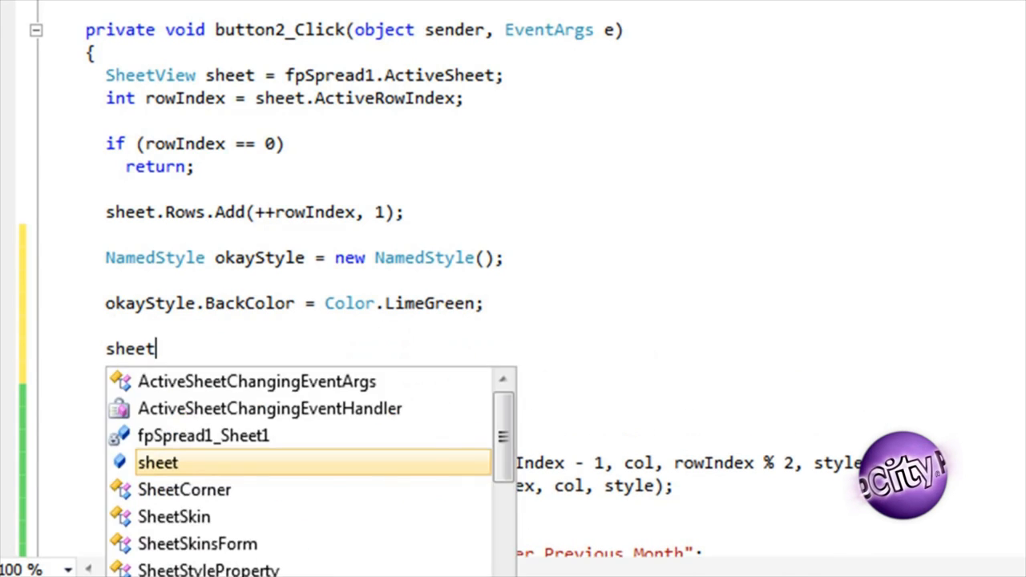
{"action": "type", "text": ".SetConditionalFormat(rowIN"}
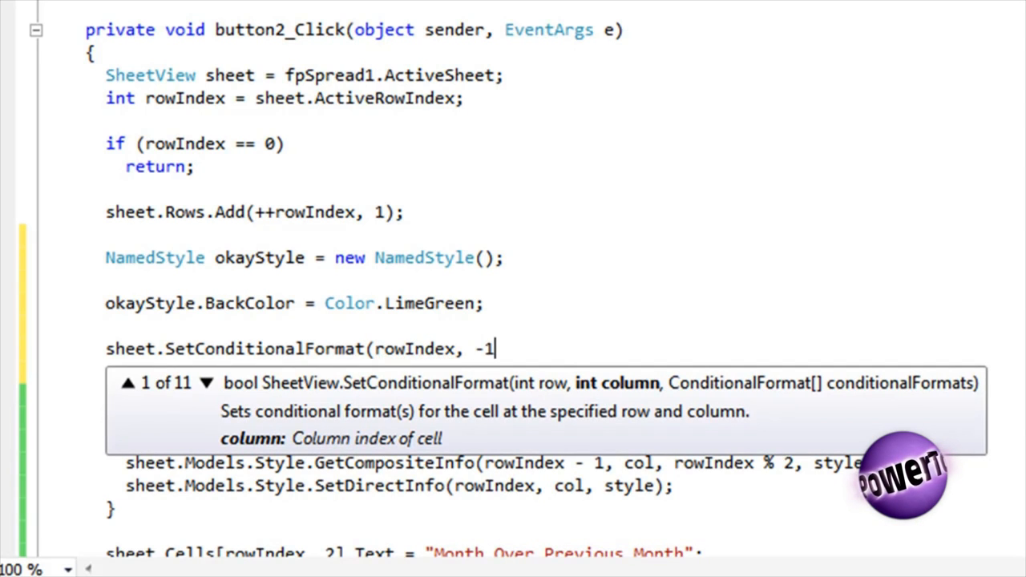
{"action": "type", "text": ", okayStyle,"}
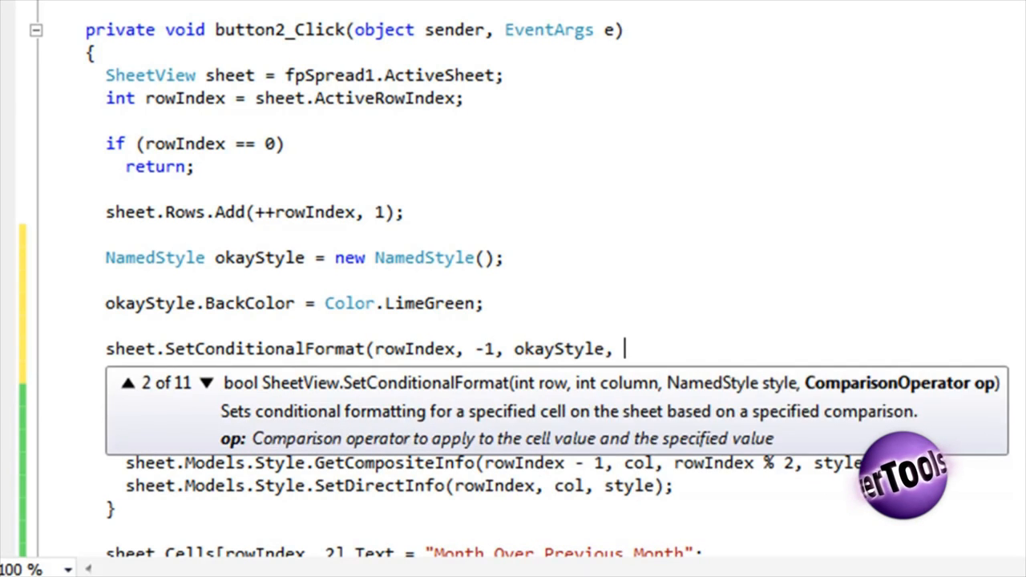
{"action": "type", "text": "ComparisonOperator.GreaterThanOrEqualTo,"}
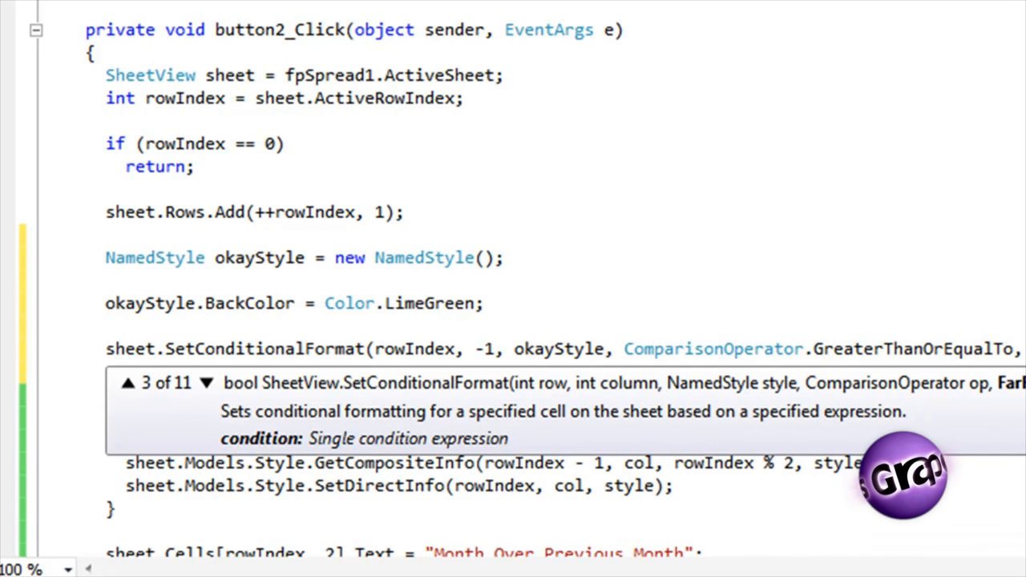
{"action": "key", "text": "Escape"}
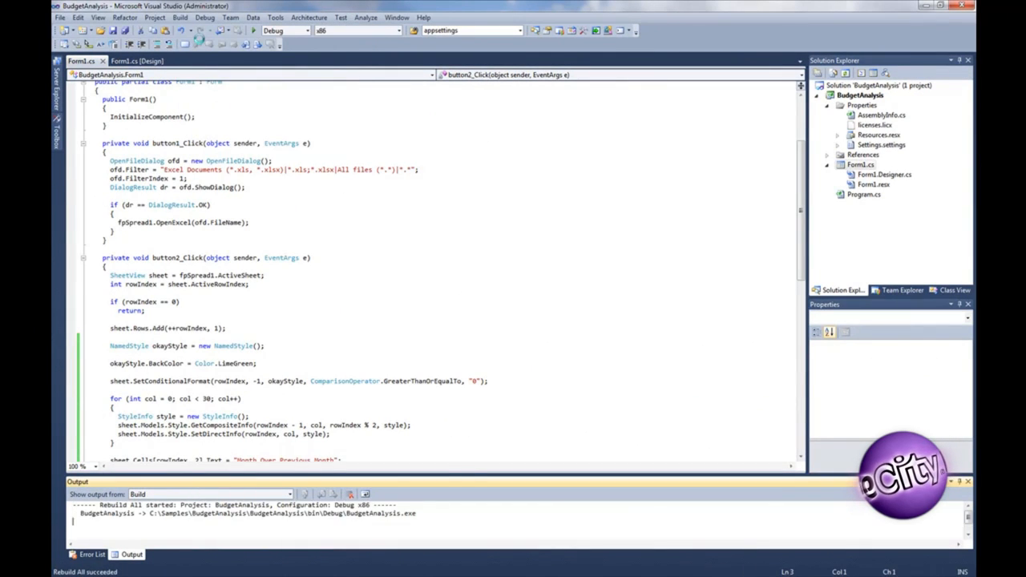
- Run the app, load ExcelBudgetDocument.xlsx to see lime-green difference cells, then close the form
{"action": "left_click", "coordinate": [253, 29]}
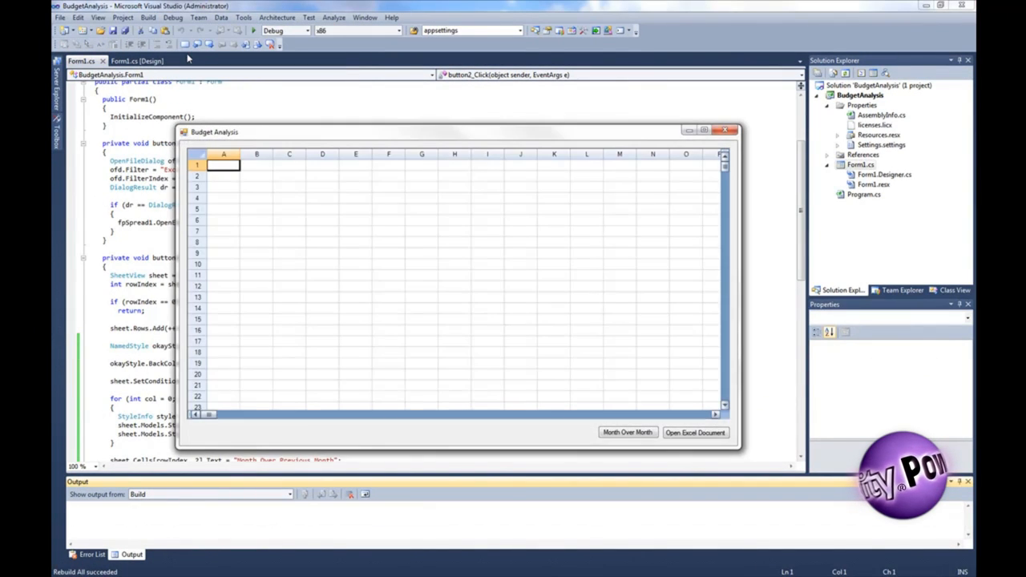
{"action": "left_click", "coordinate": [695, 432]}
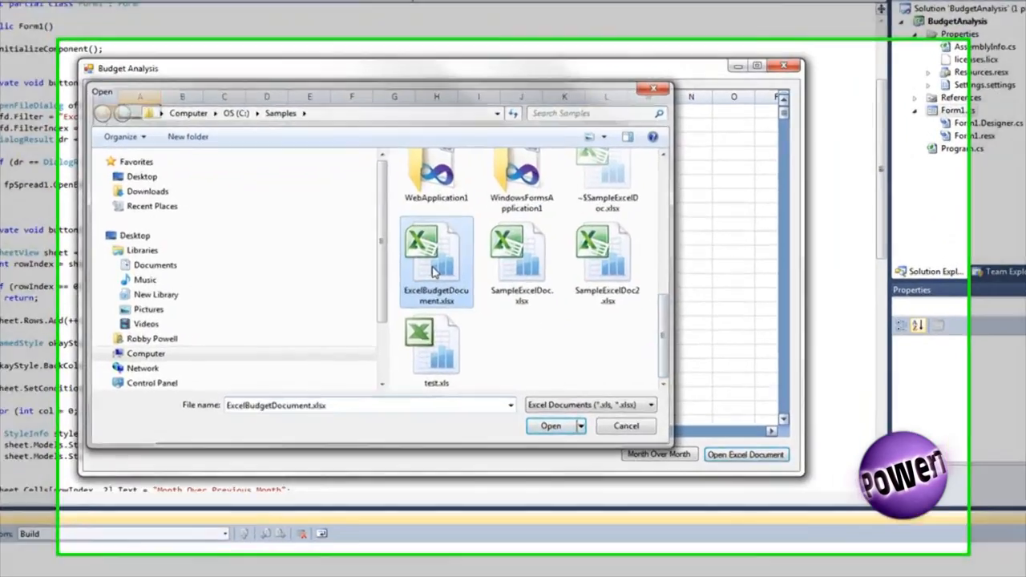
{"action": "left_click", "coordinate": [550, 426]}
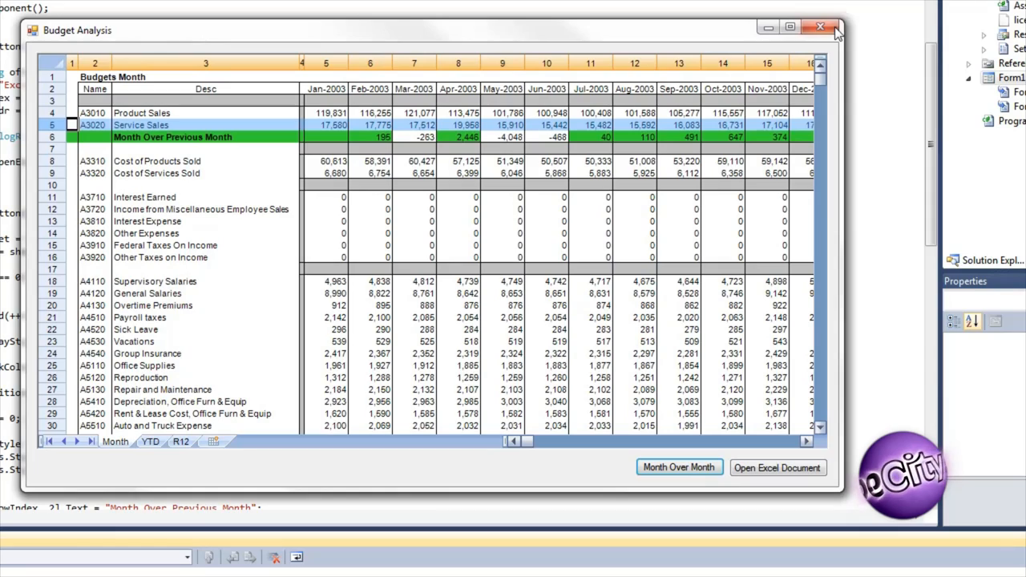
{"action": "left_click", "coordinate": [820, 26]}
{"action": "type", "text": "sheet.SetConditionalFormat(rowIndex,"}
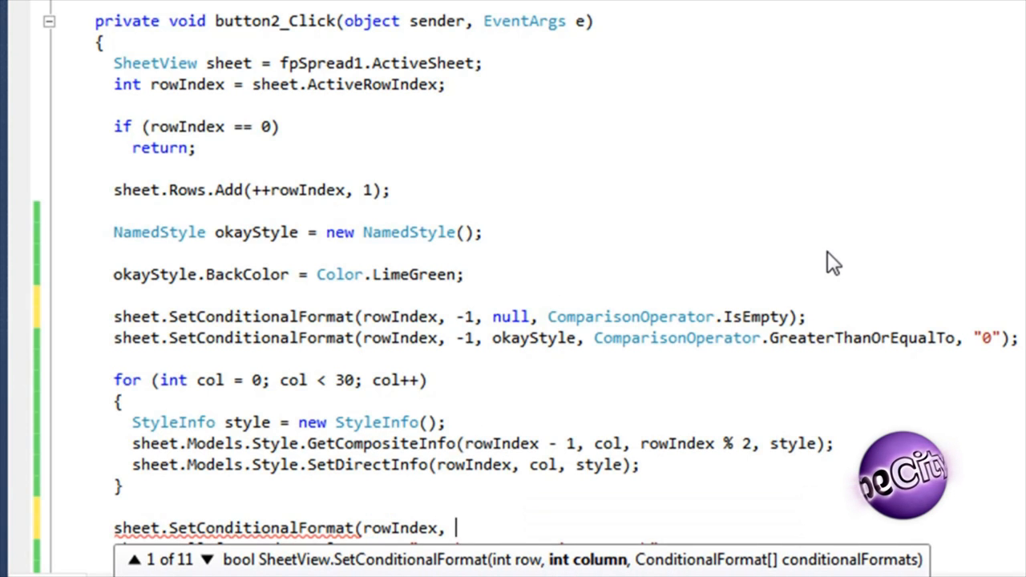
- Add an empty-cell null format plus exceptionalStyle and badStyle NamedStyles with R[-1]C[-1] relative comparisons
{"action": "type", "text": "2, null, ComparisonOperator.IsEmpty);"}
{"action": "type", "text": "NamedStyle concerneStyle = new NamedStyle();"}
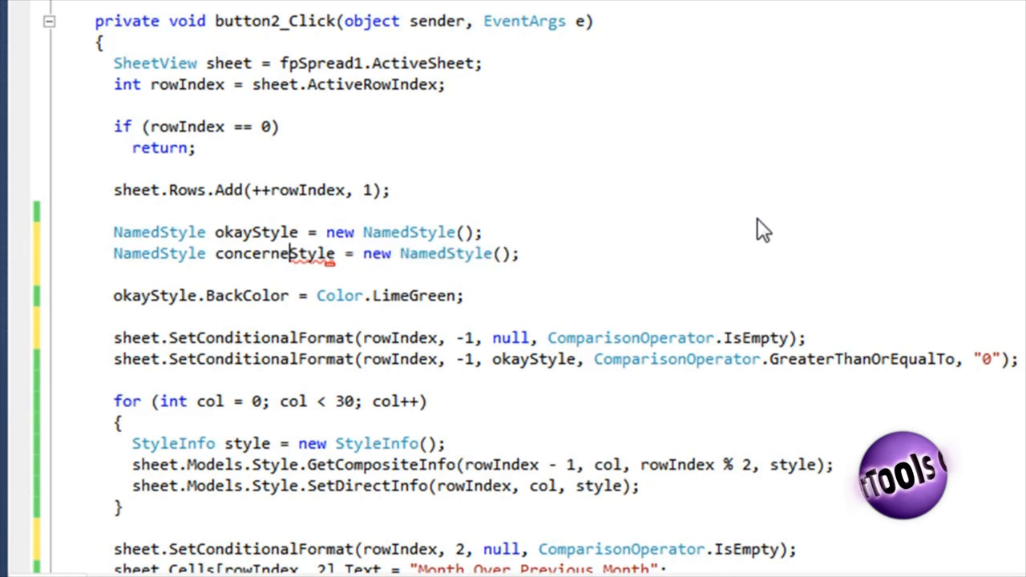
{"action": "type", "text": "NamedStyle badStyle = new NamedStyle();"}
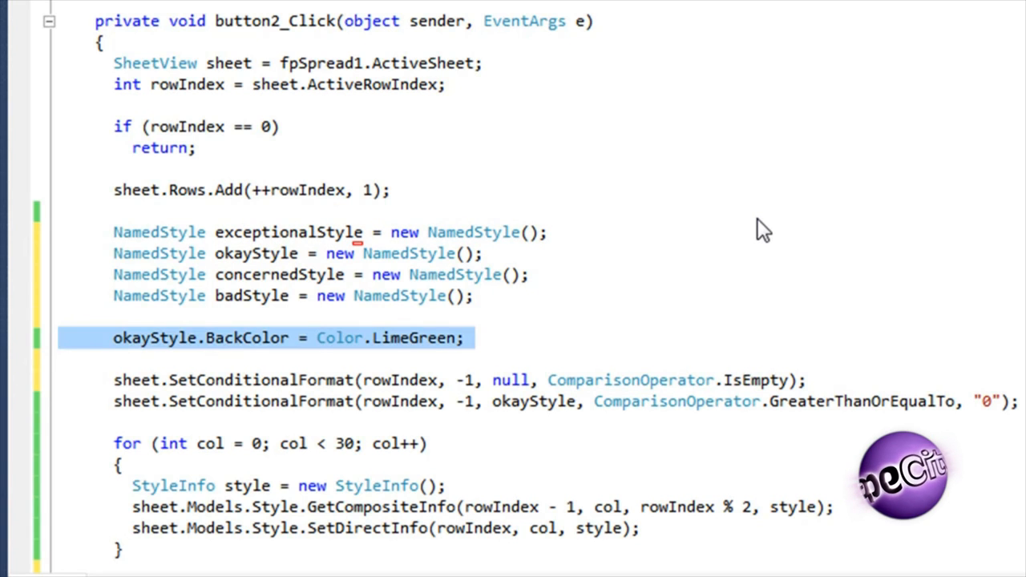
{"action": "type", "text": "exc"}
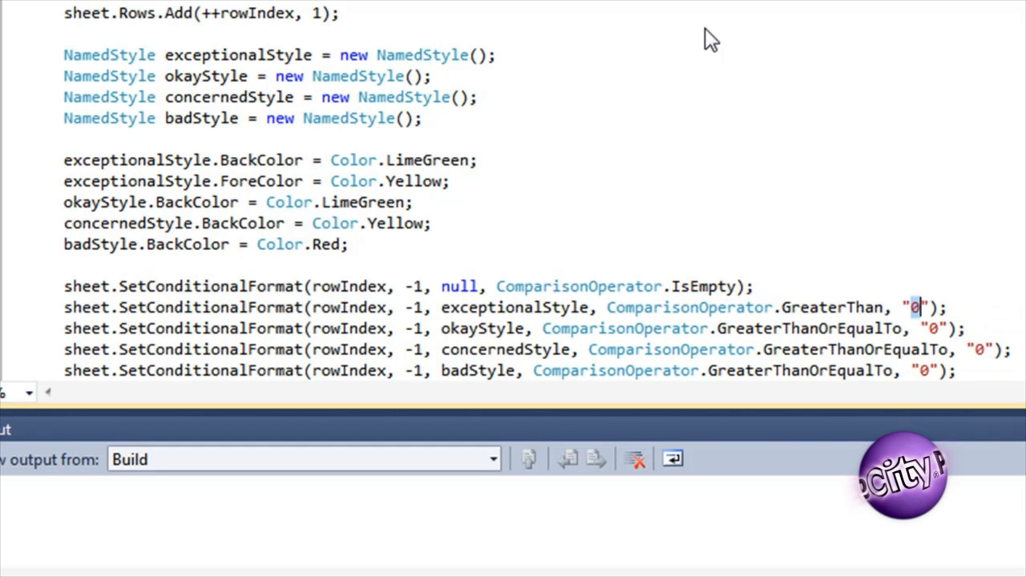
{"action": "type", "text": "R[-1]C[-1] *"}
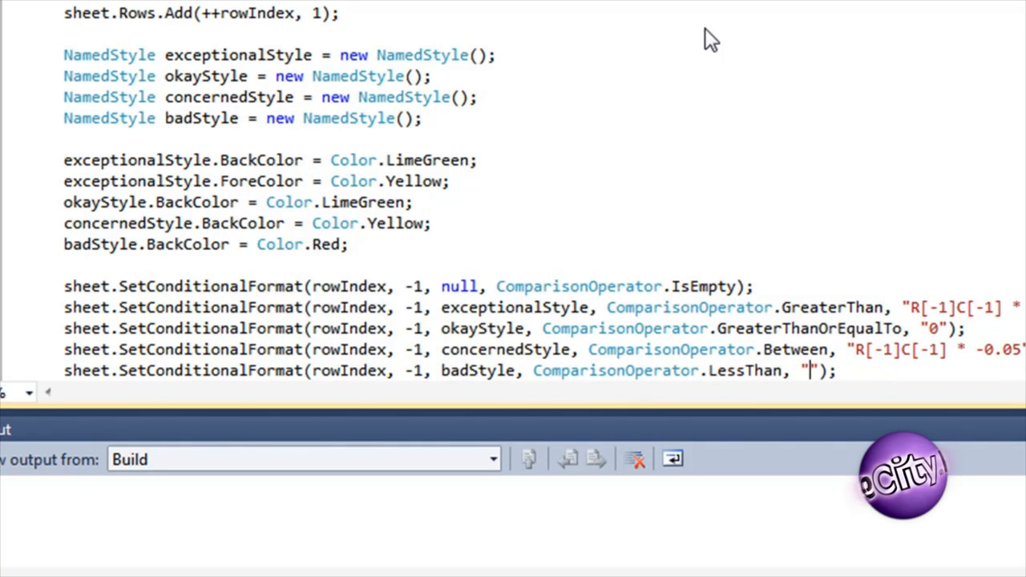
- Rebuild the solution, run it and load the budget workbook into the Spread control
{"action": "left_click", "coordinate": [179, 18]}
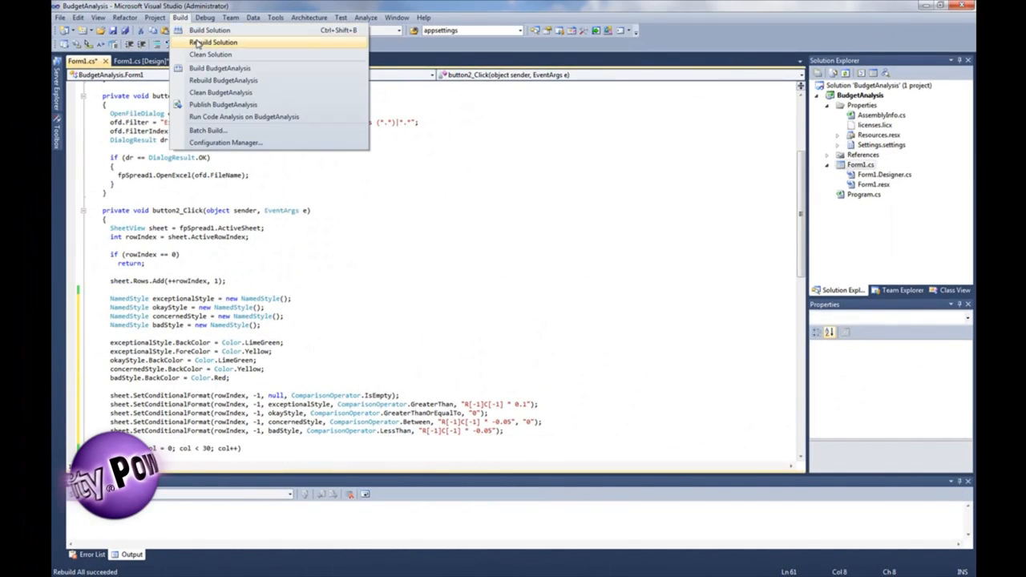
{"action": "left_click", "coordinate": [214, 41]}
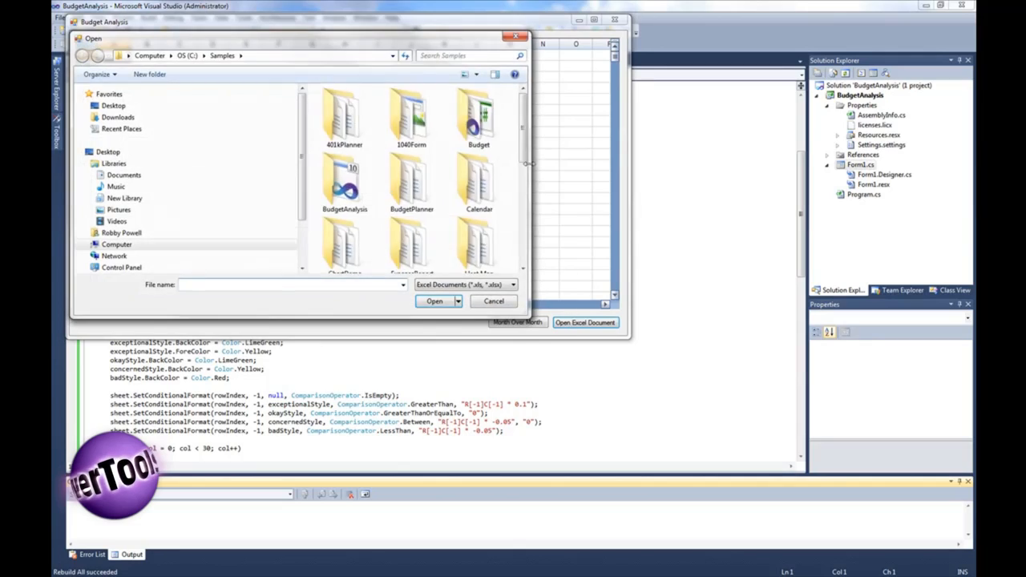
{"action": "left_click", "coordinate": [433, 301]}
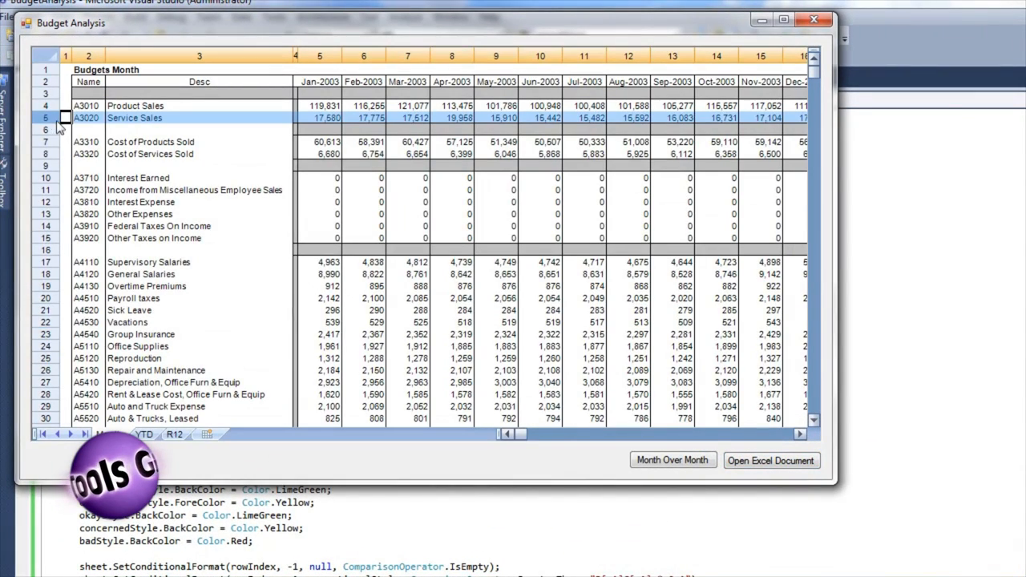
- Add color-coded Month Over Previous Month rows under Service Sales and Product Sales
{"action": "left_click", "coordinate": [672, 458]}
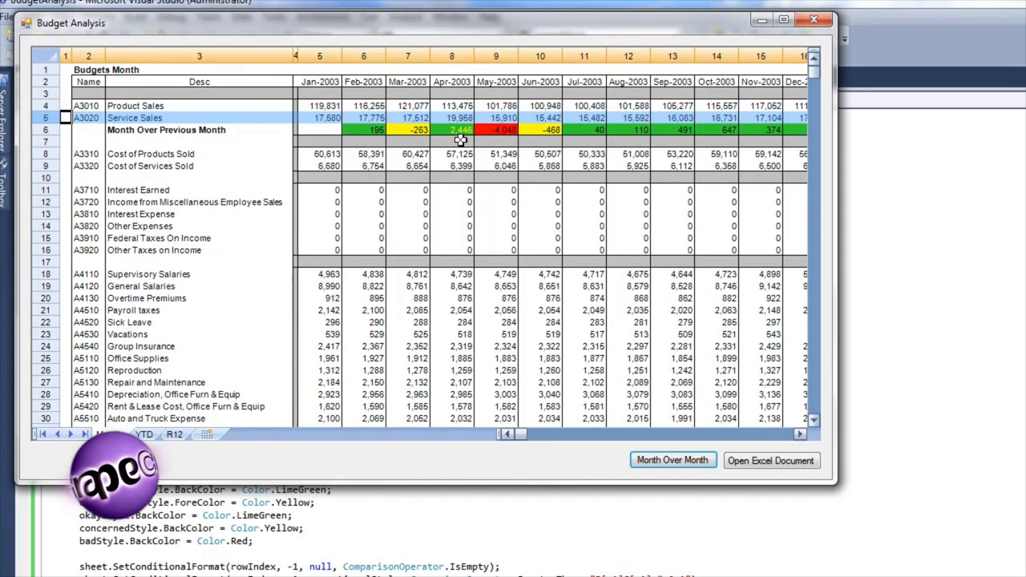
{"action": "mouse_move", "coordinate": [141, 111]}
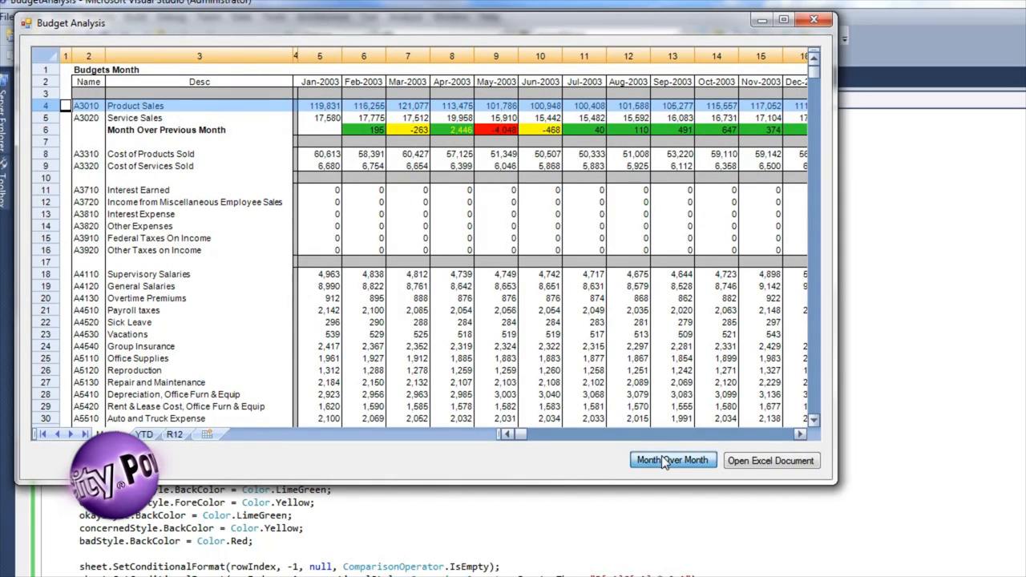
{"action": "left_click", "coordinate": [672, 459]}
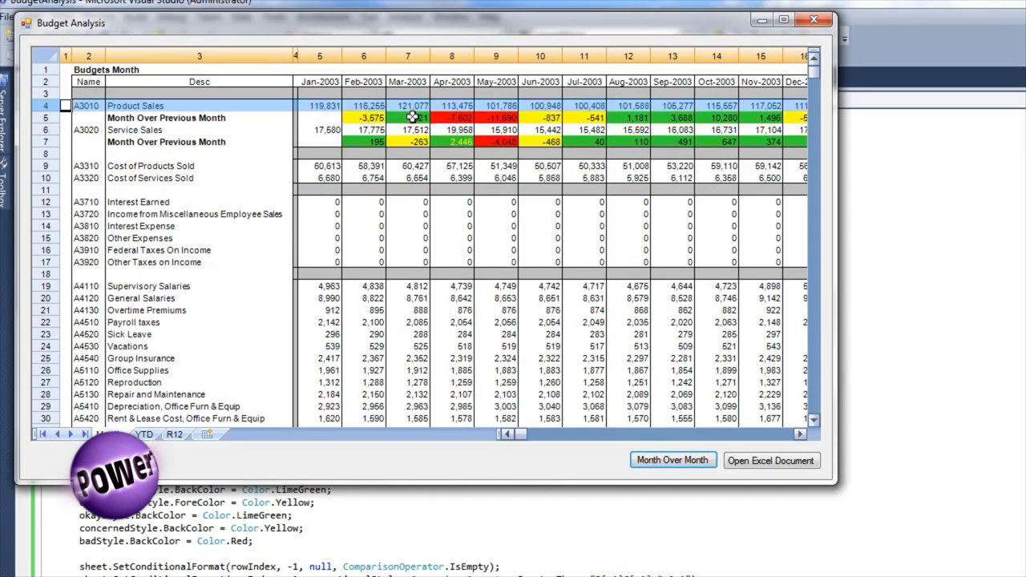
{"action": "mouse_move", "coordinate": [487, 168]}
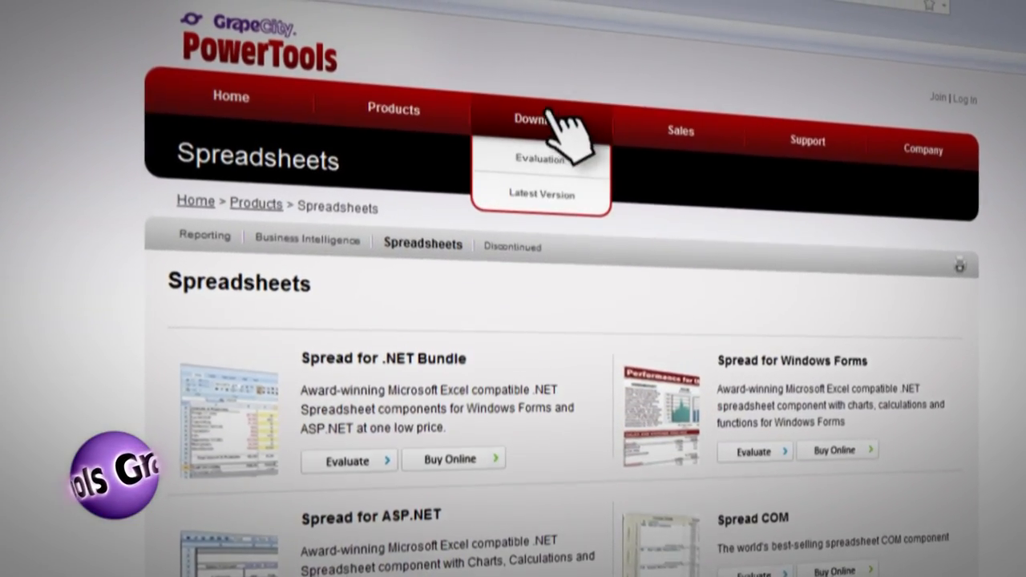
- Show the GrapeCity PowerTools Evaluation downloads page for the spreadsheet components
{"action": "left_click", "coordinate": [540, 158]}
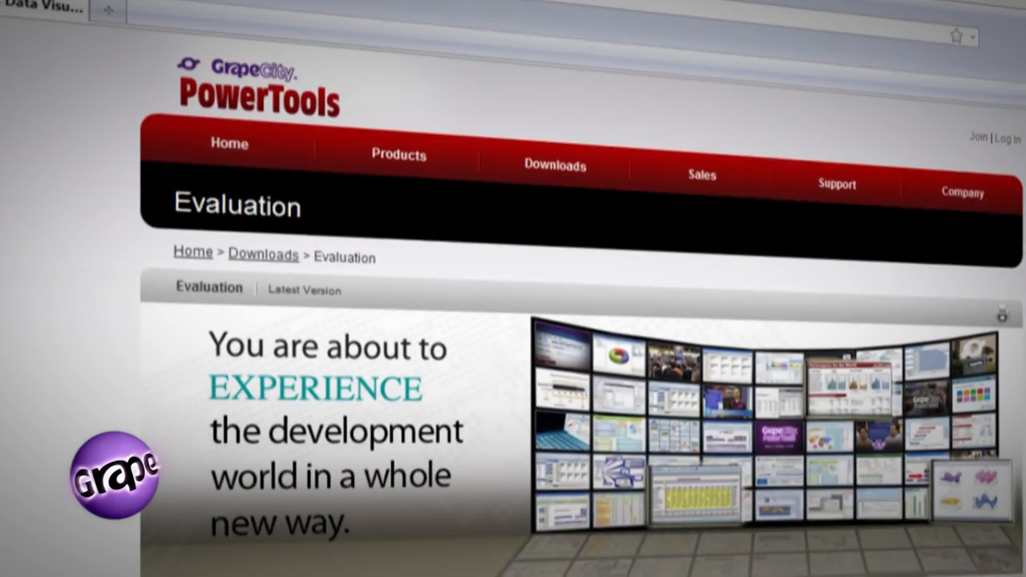
{"action": "scroll", "scroll_direction": "down", "scroll_amount": 3}
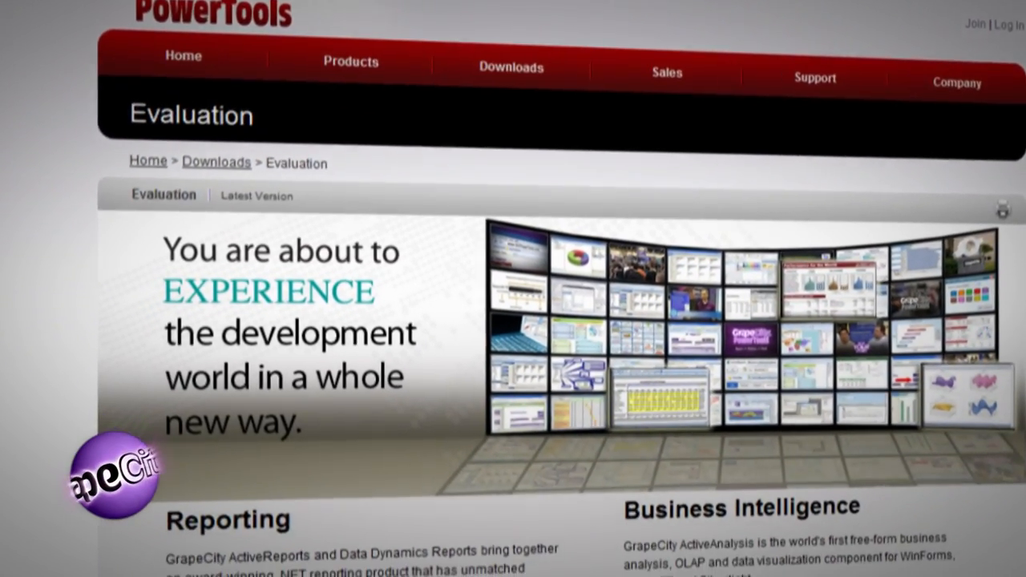